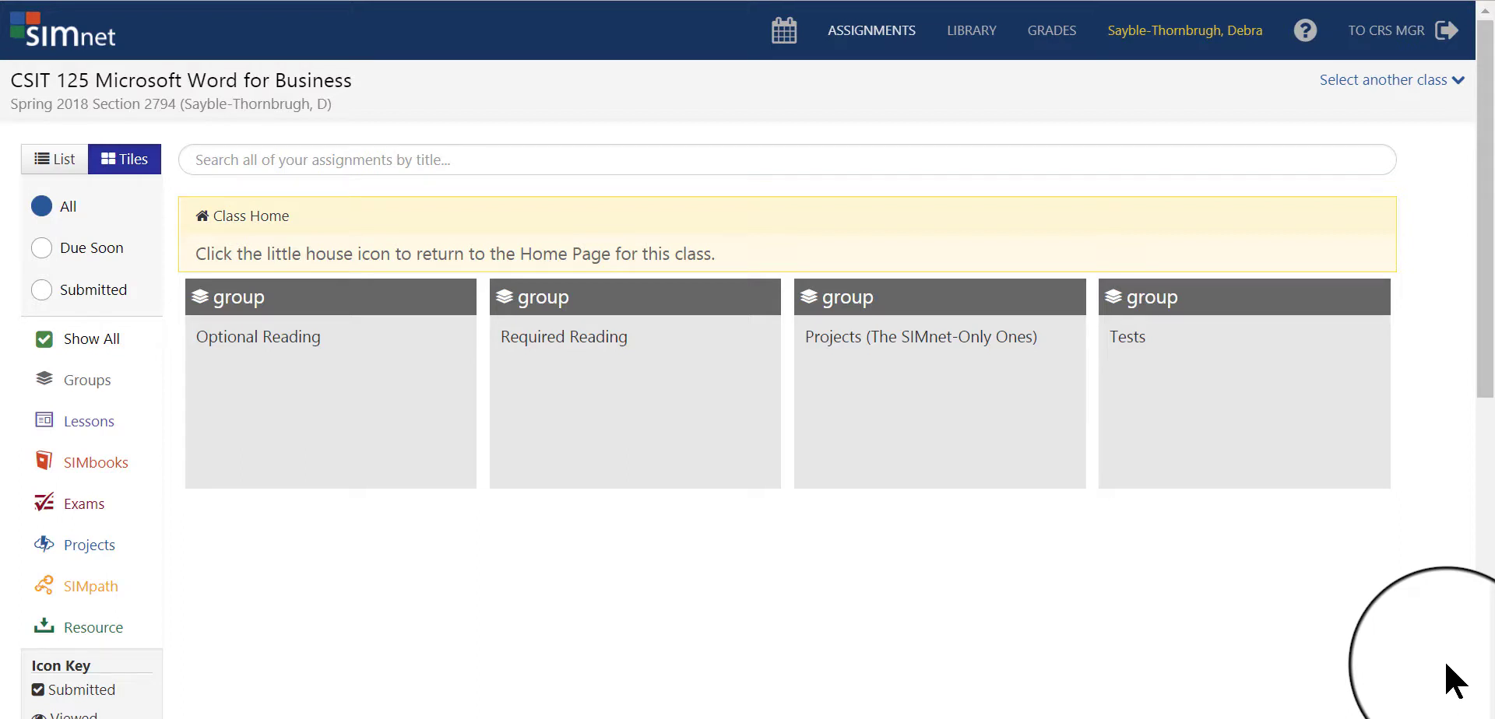
{"action": "mouse_move", "coordinate": [798, 607]}
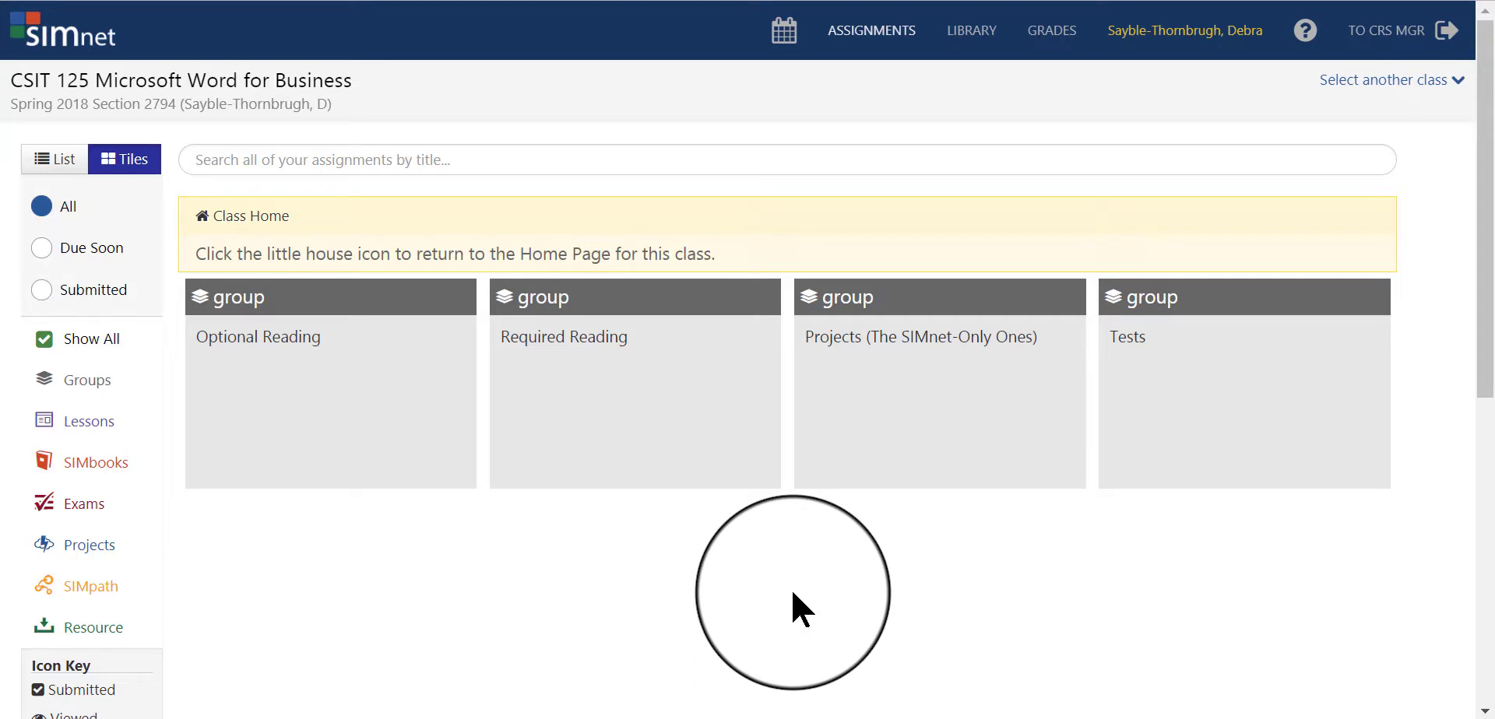
{"action": "mouse_move", "coordinate": [672, 509]}
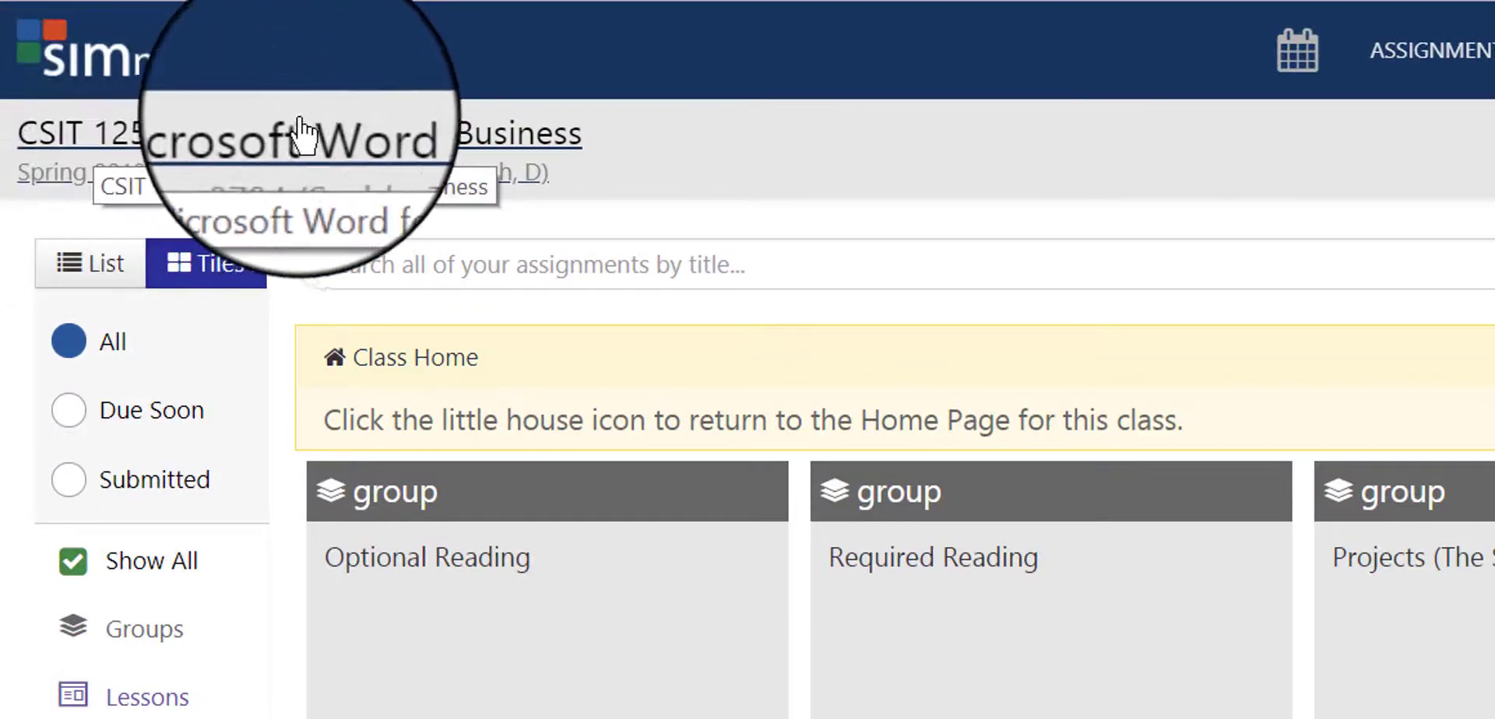
{"action": "mouse_move", "coordinate": [777, 180]}
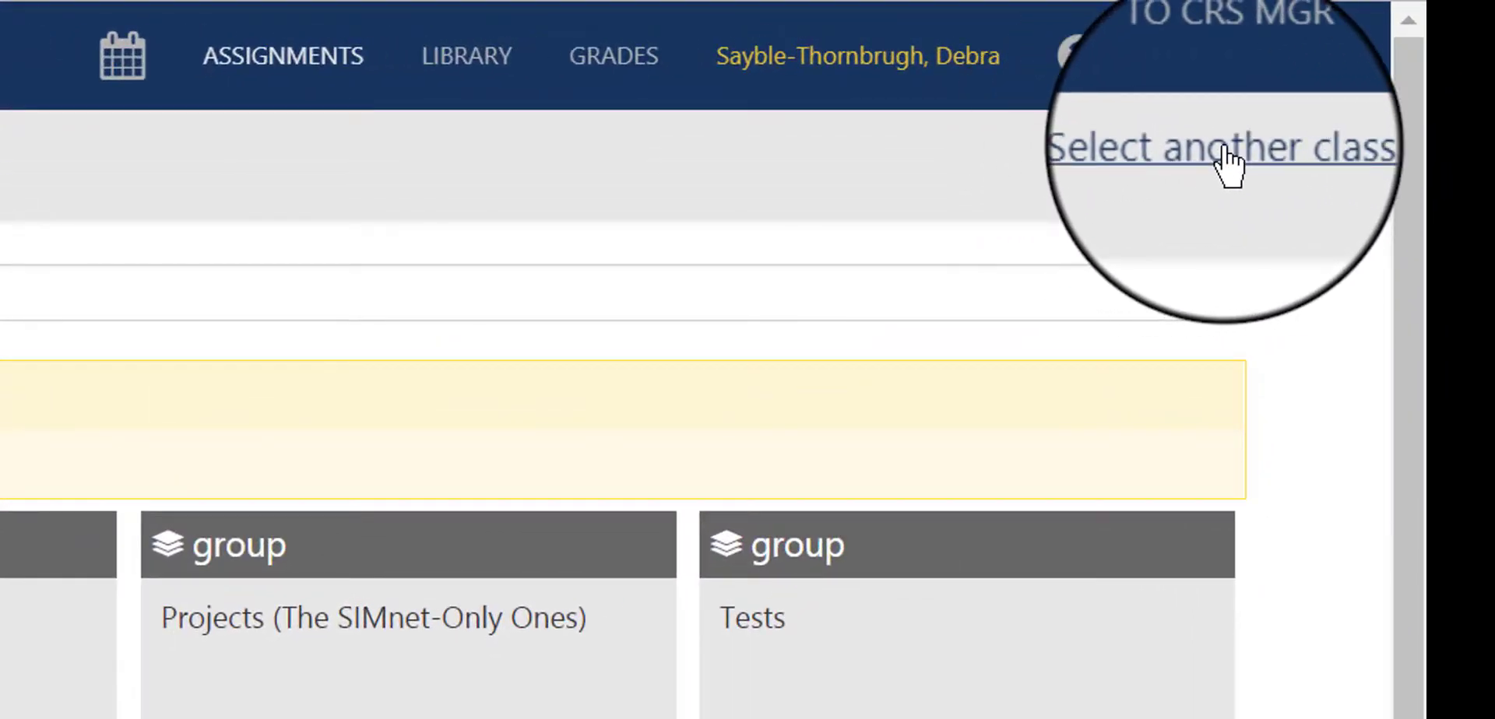
{"action": "mouse_move", "coordinate": [668, 176]}
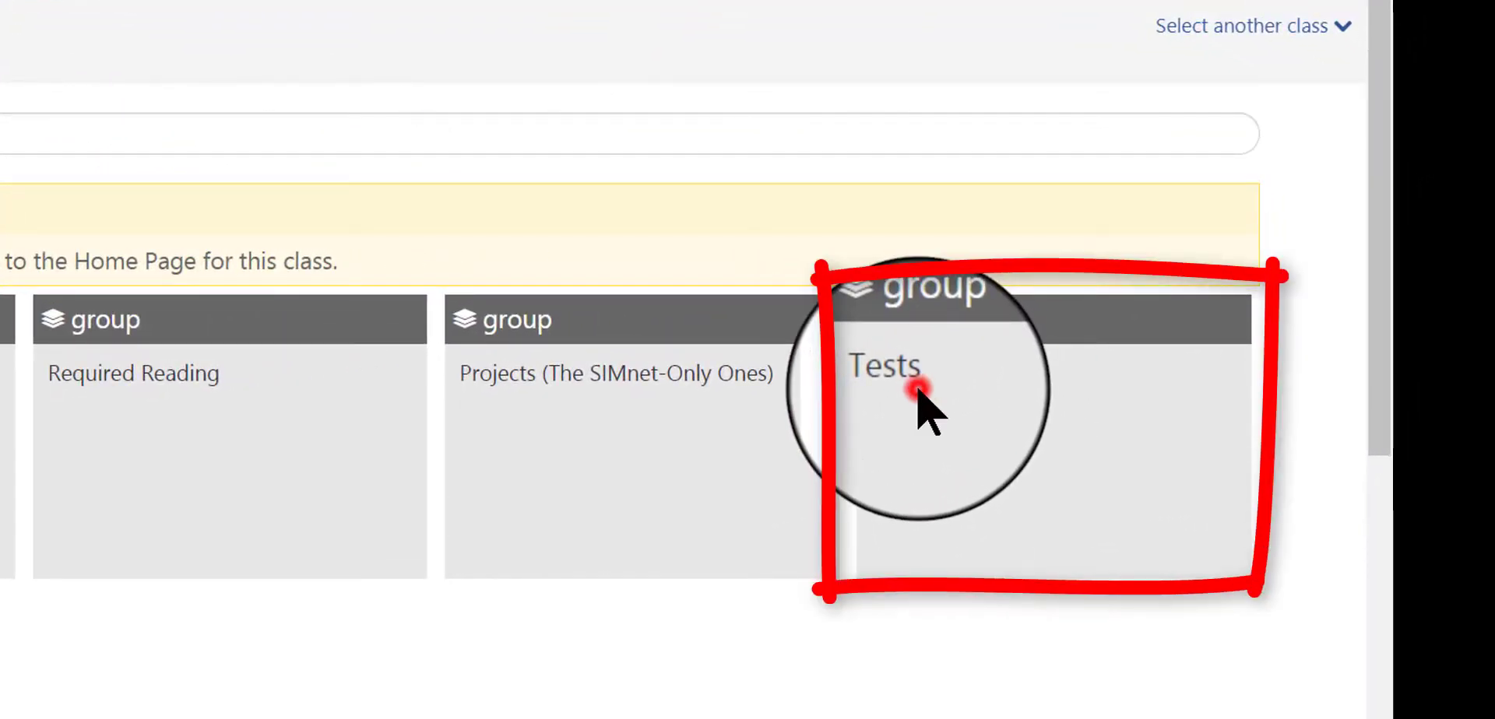
Show the Tests group listing the class's available and unavailable Word exams
{"action": "left_click", "coordinate": [884, 366]}
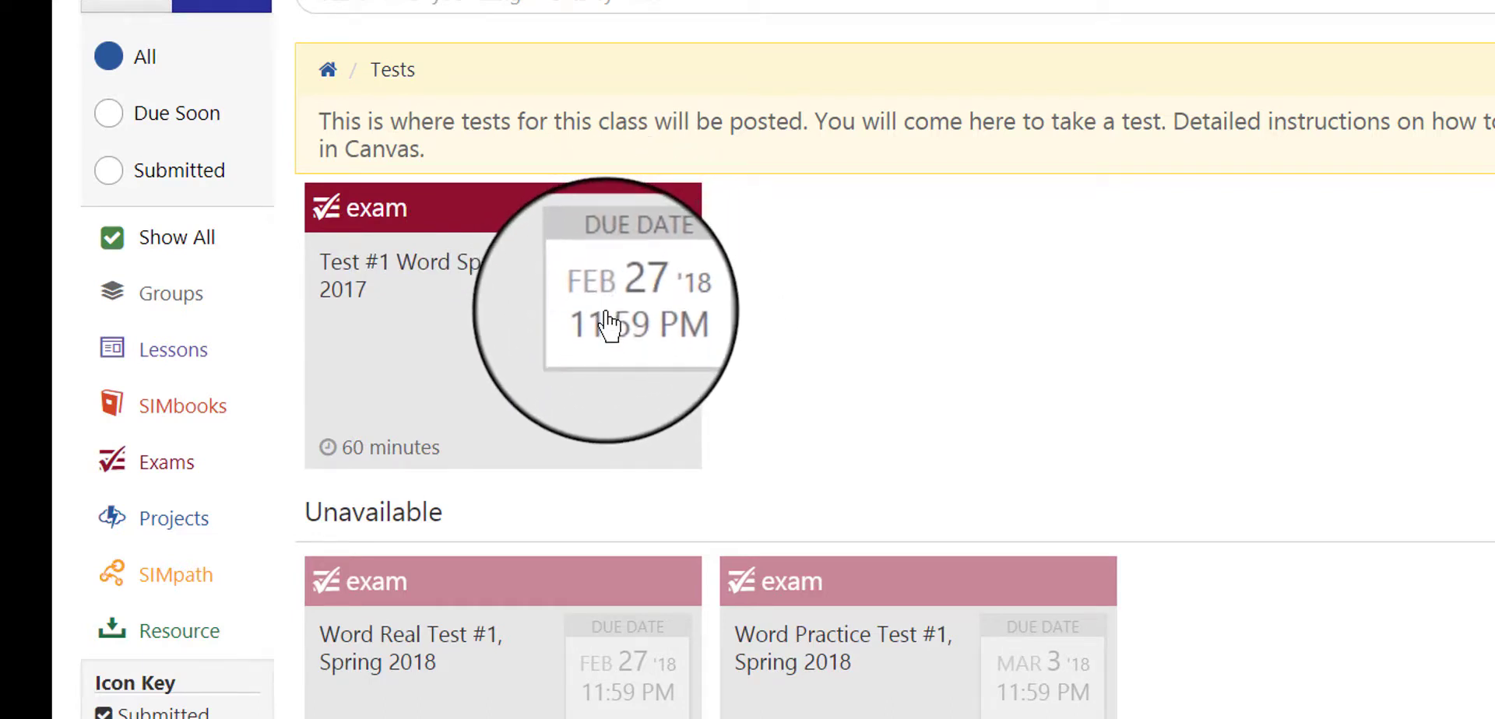
{"action": "mouse_move", "coordinate": [925, 372]}
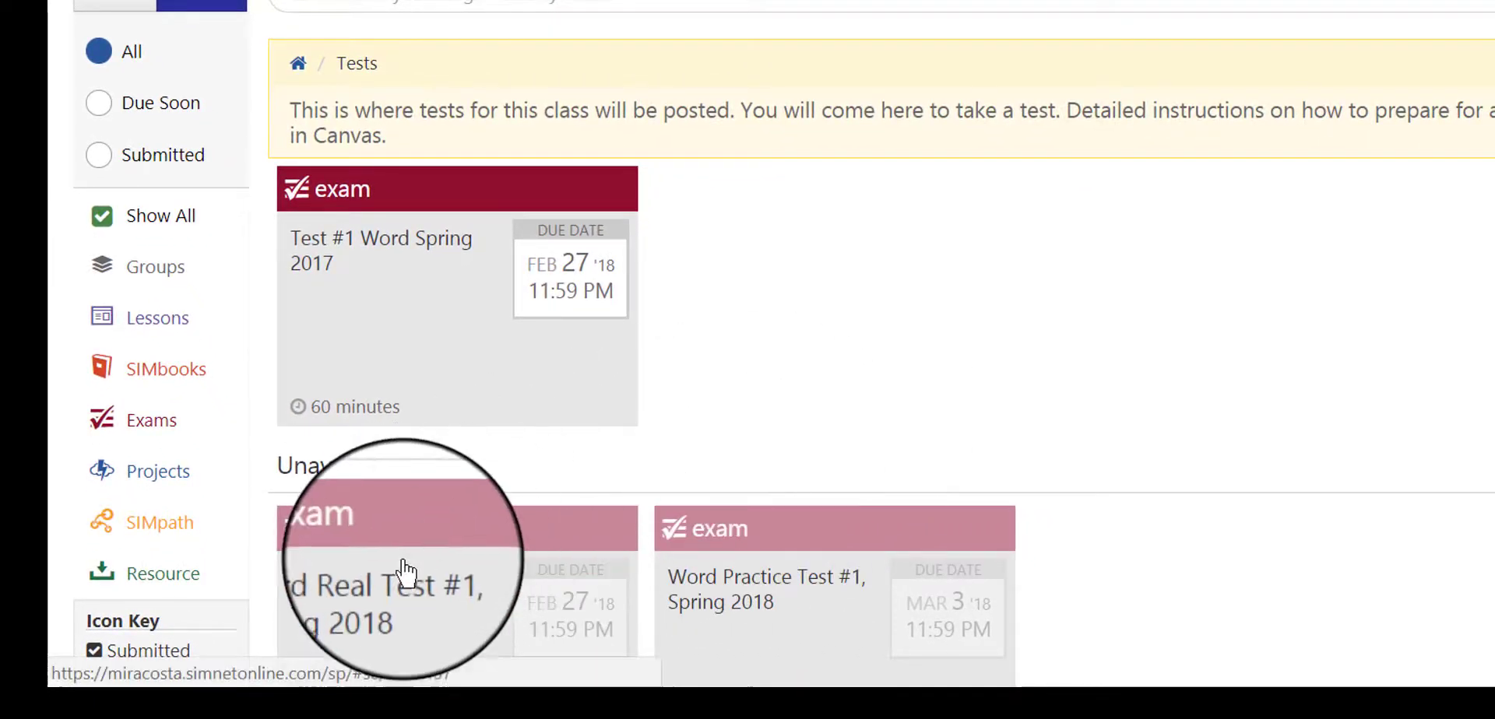
{"action": "mouse_move", "coordinate": [798, 414]}
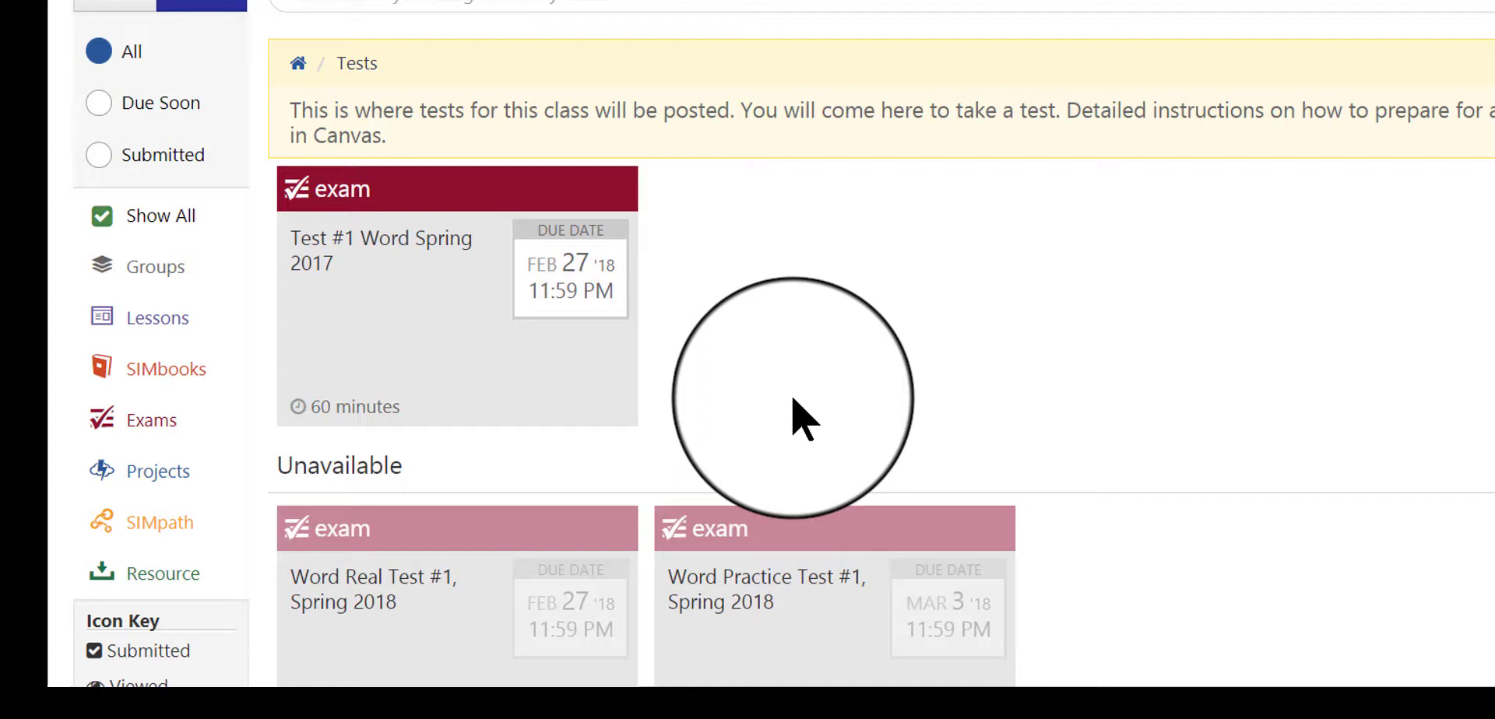
{"action": "mouse_move", "coordinate": [419, 206]}
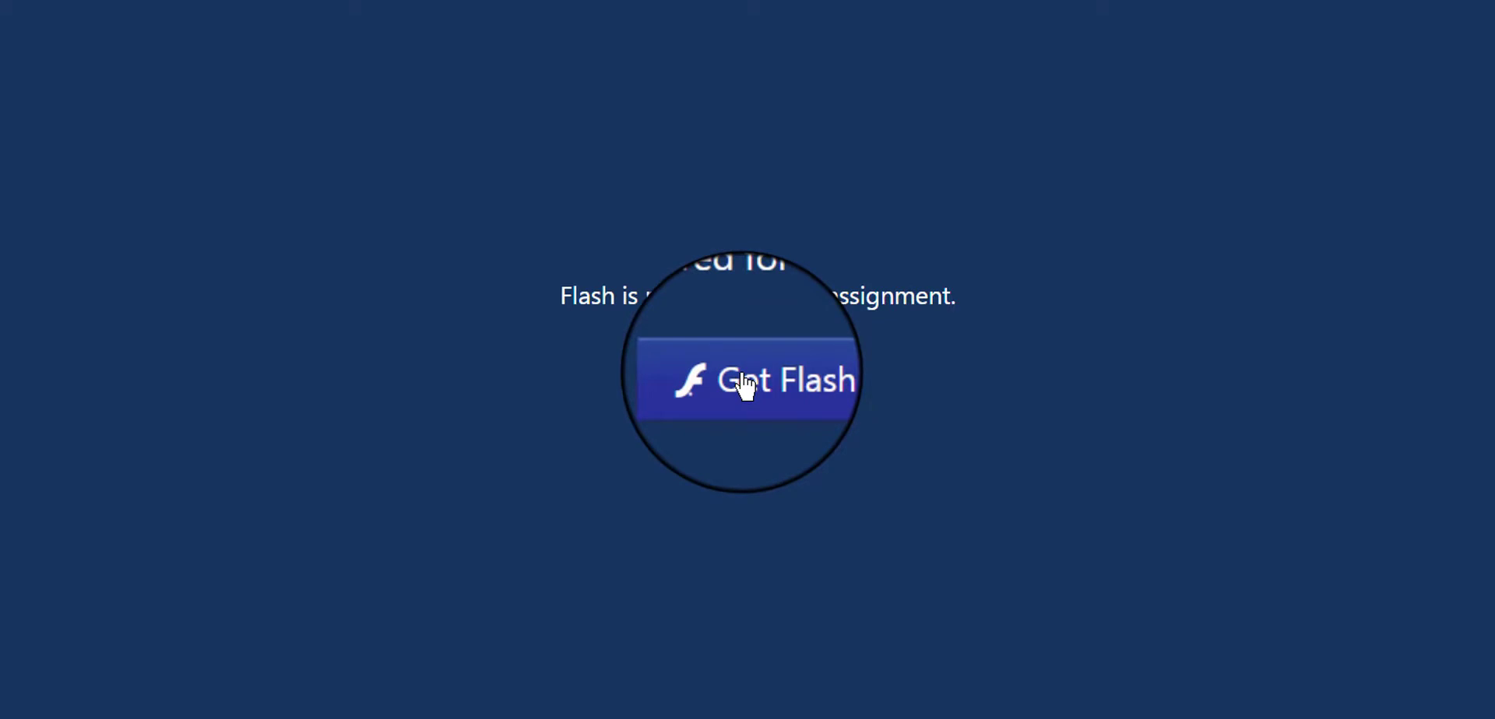
Enable Flash so the Test #1 Word Spring 2017 exam can launch
{"action": "left_click", "coordinate": [746, 380]}
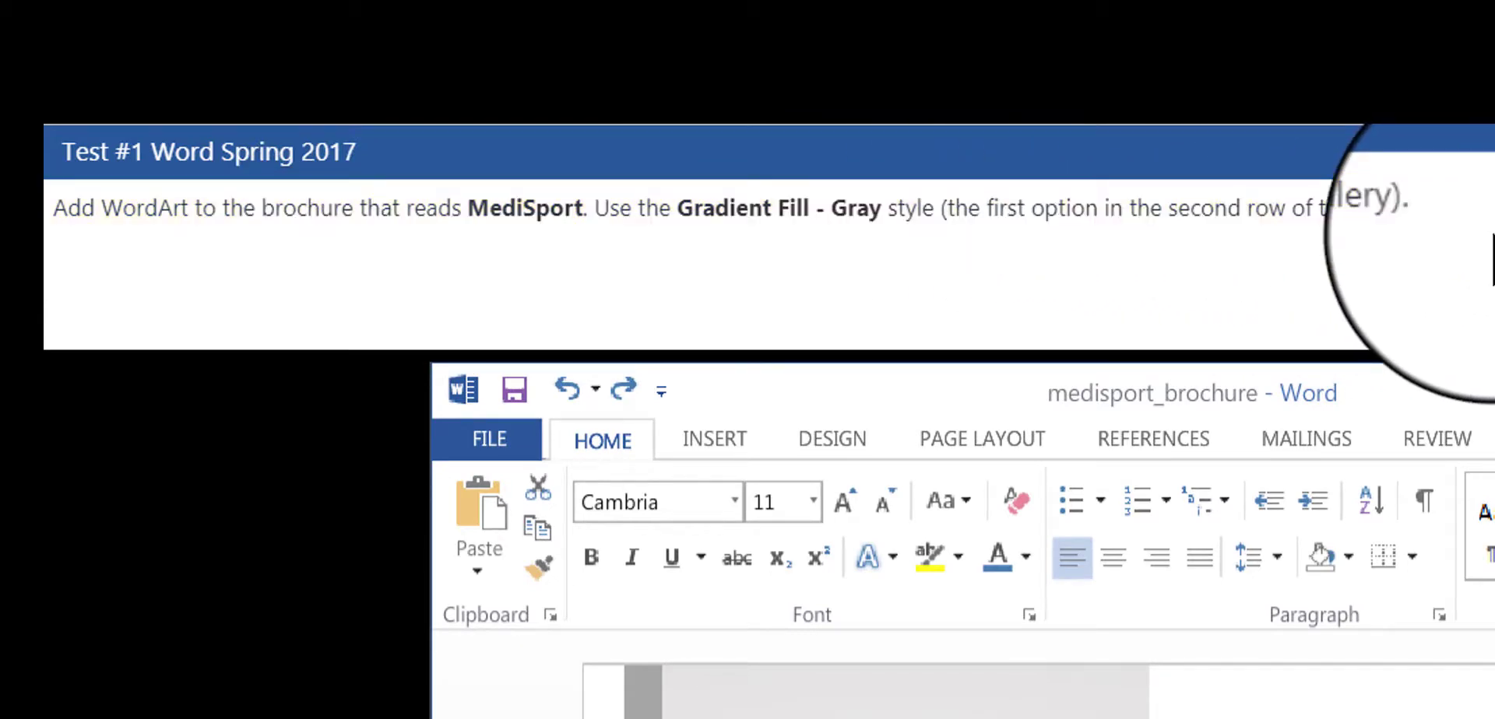
{"action": "mouse_move", "coordinate": [1182, 210]}
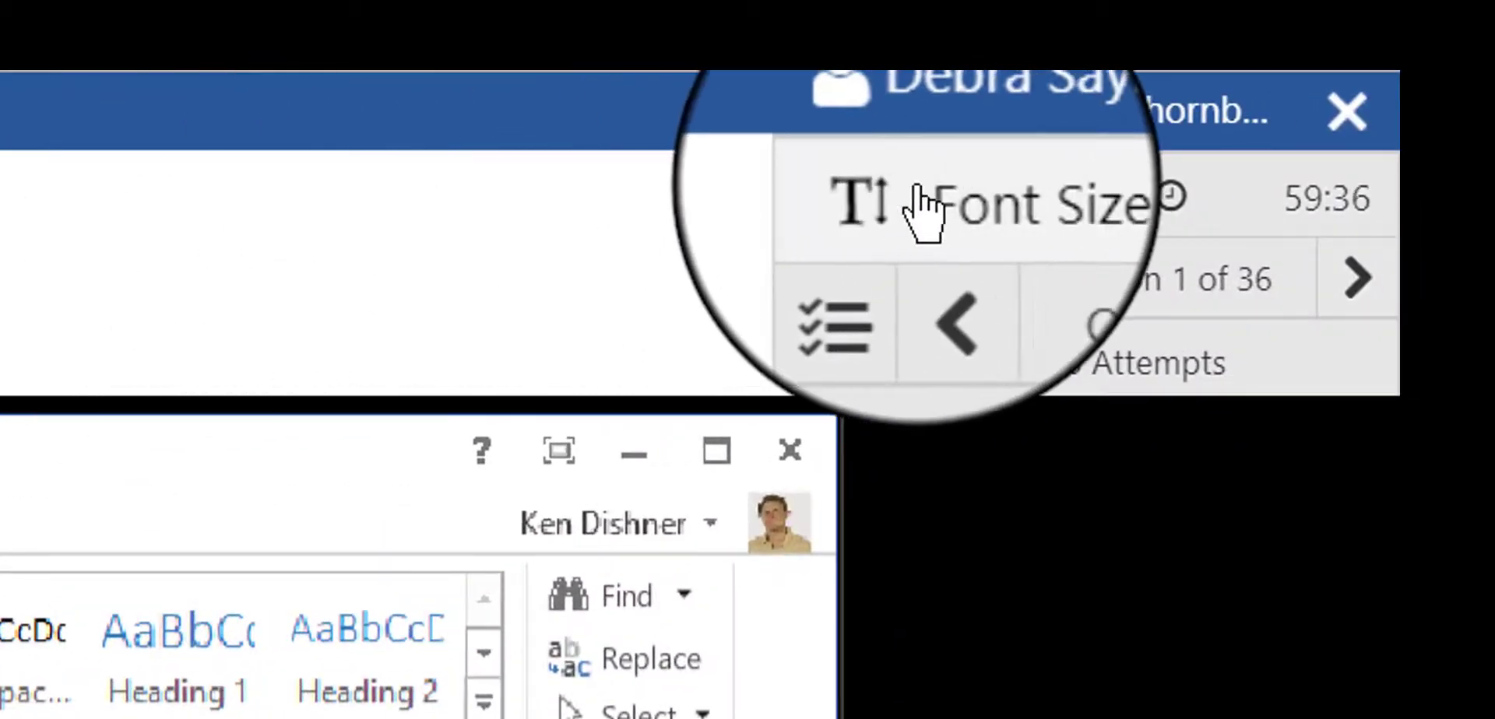
Enlarge the exam's question text using the Font Size + option
{"action": "left_click", "coordinate": [1001, 201]}
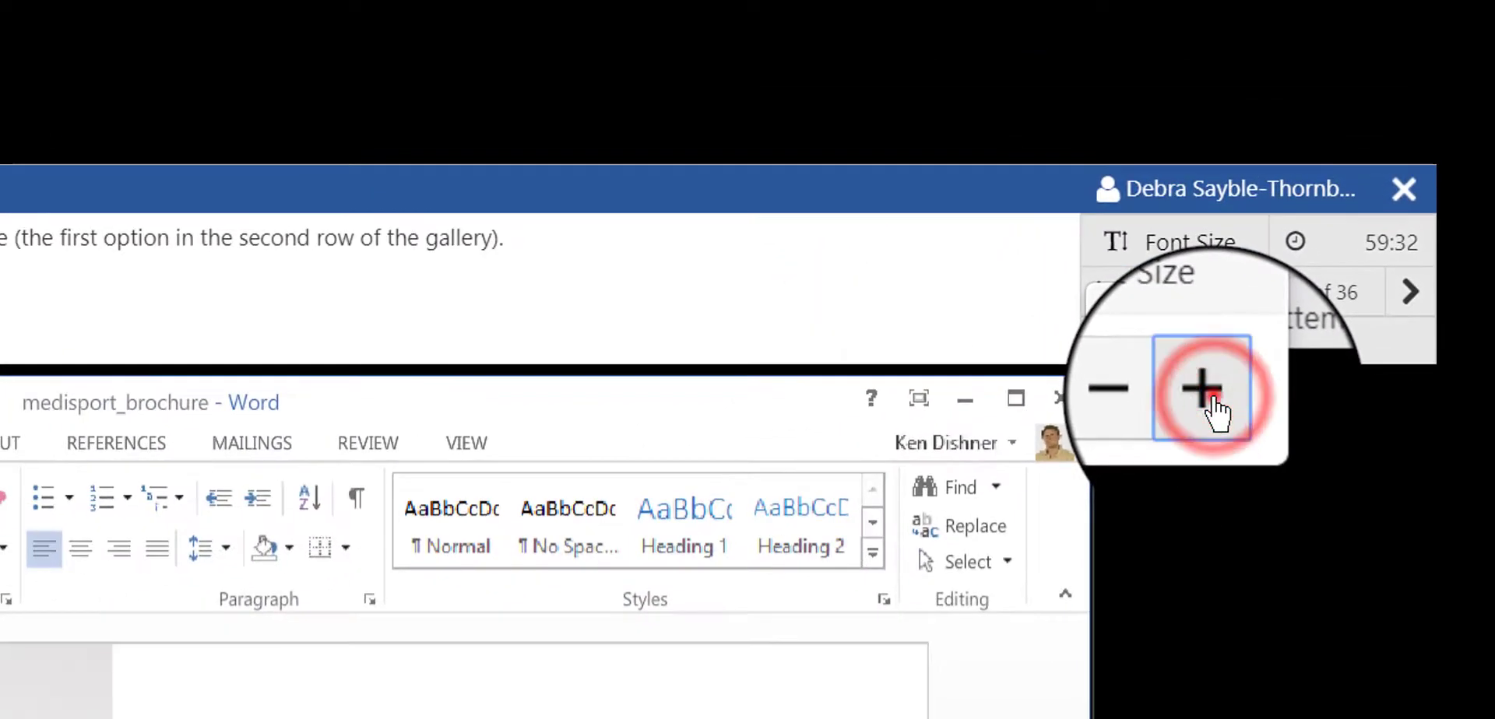
{"action": "left_click", "coordinate": [1201, 388]}
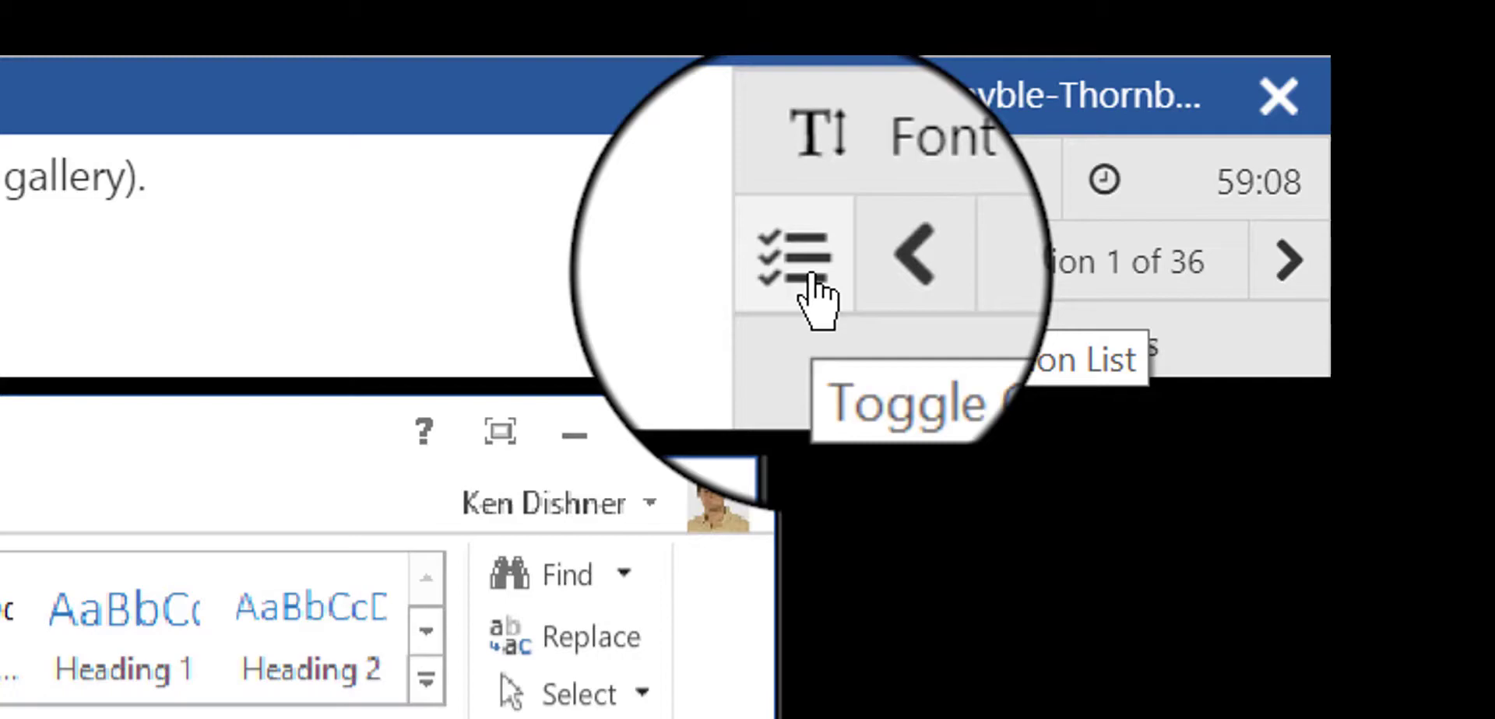
{"action": "left_click", "coordinate": [786, 257]}
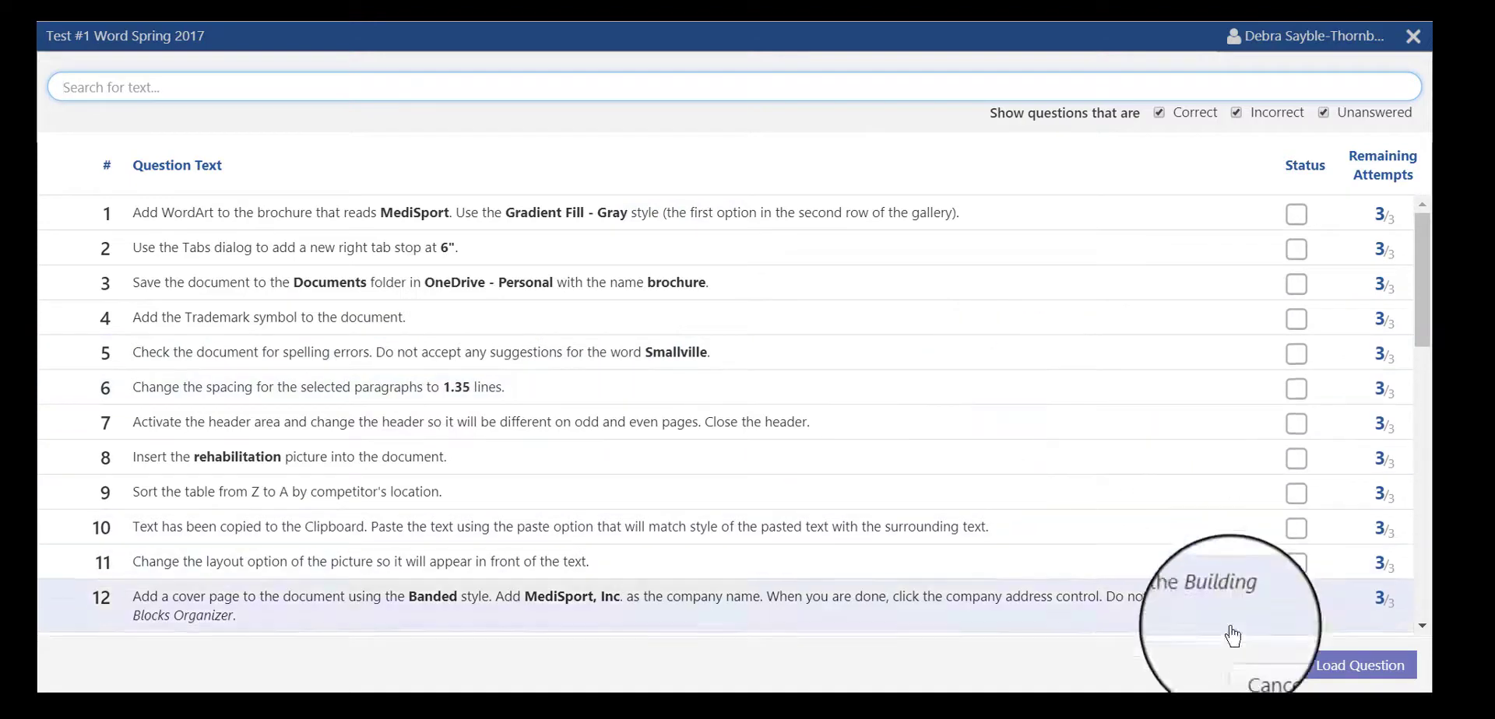
{"action": "left_click", "coordinate": [1357, 665]}
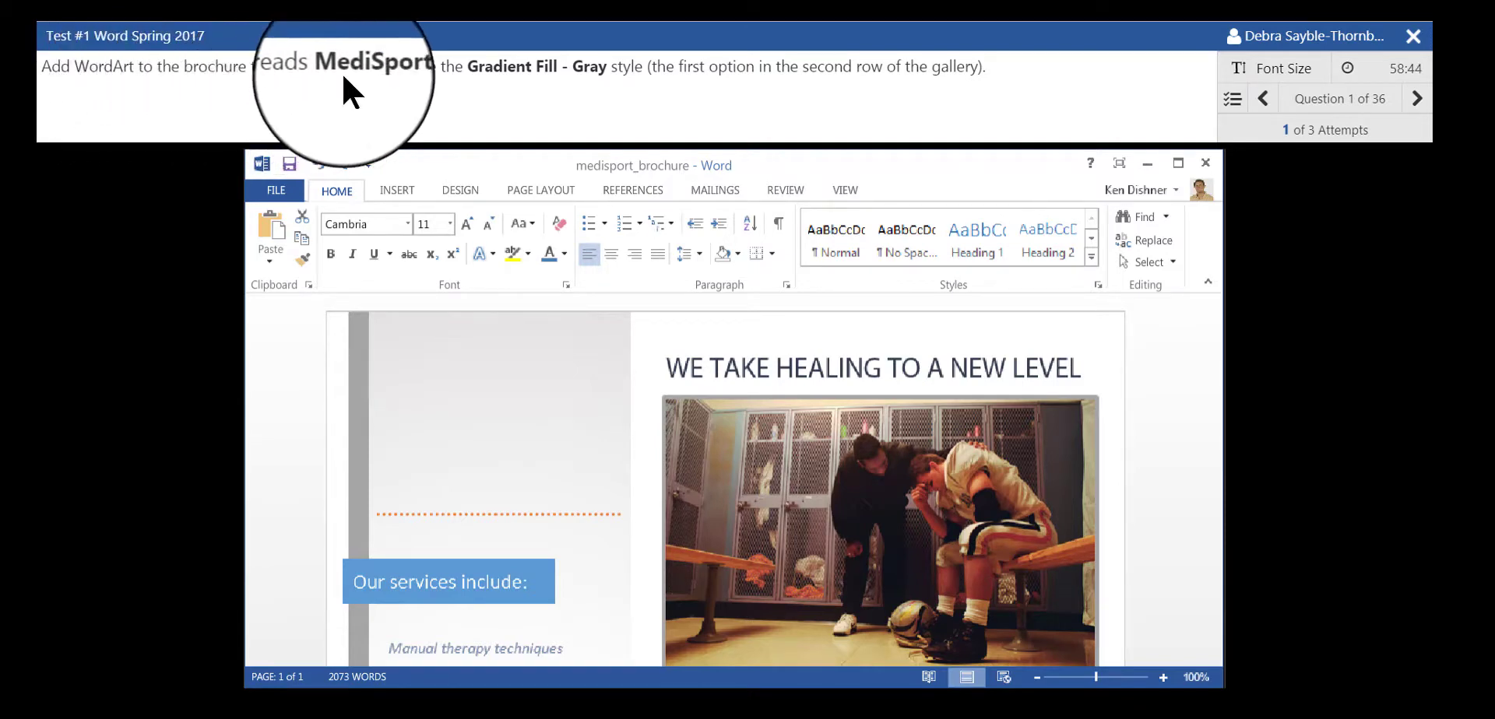
{"action": "mouse_move", "coordinate": [481, 98]}
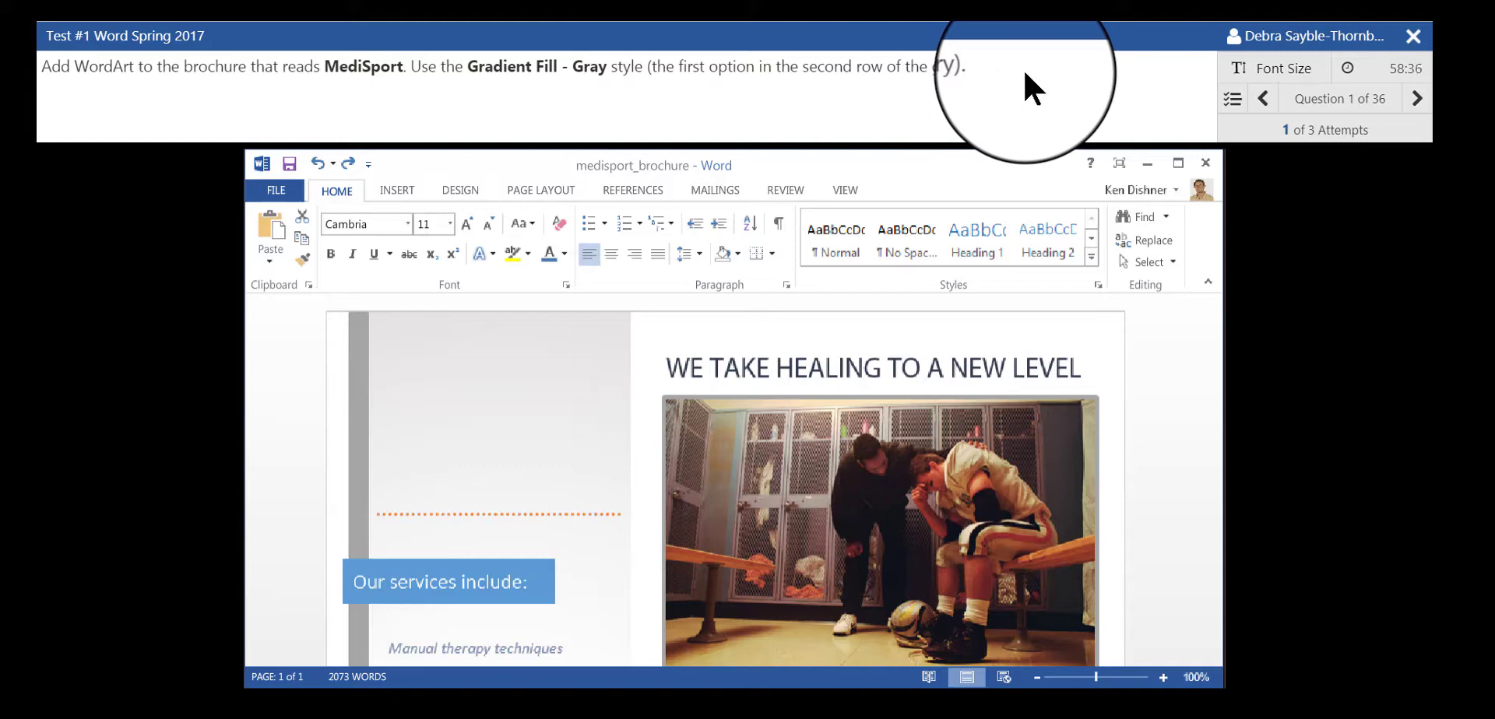
{"action": "mouse_move", "coordinate": [62, 104]}
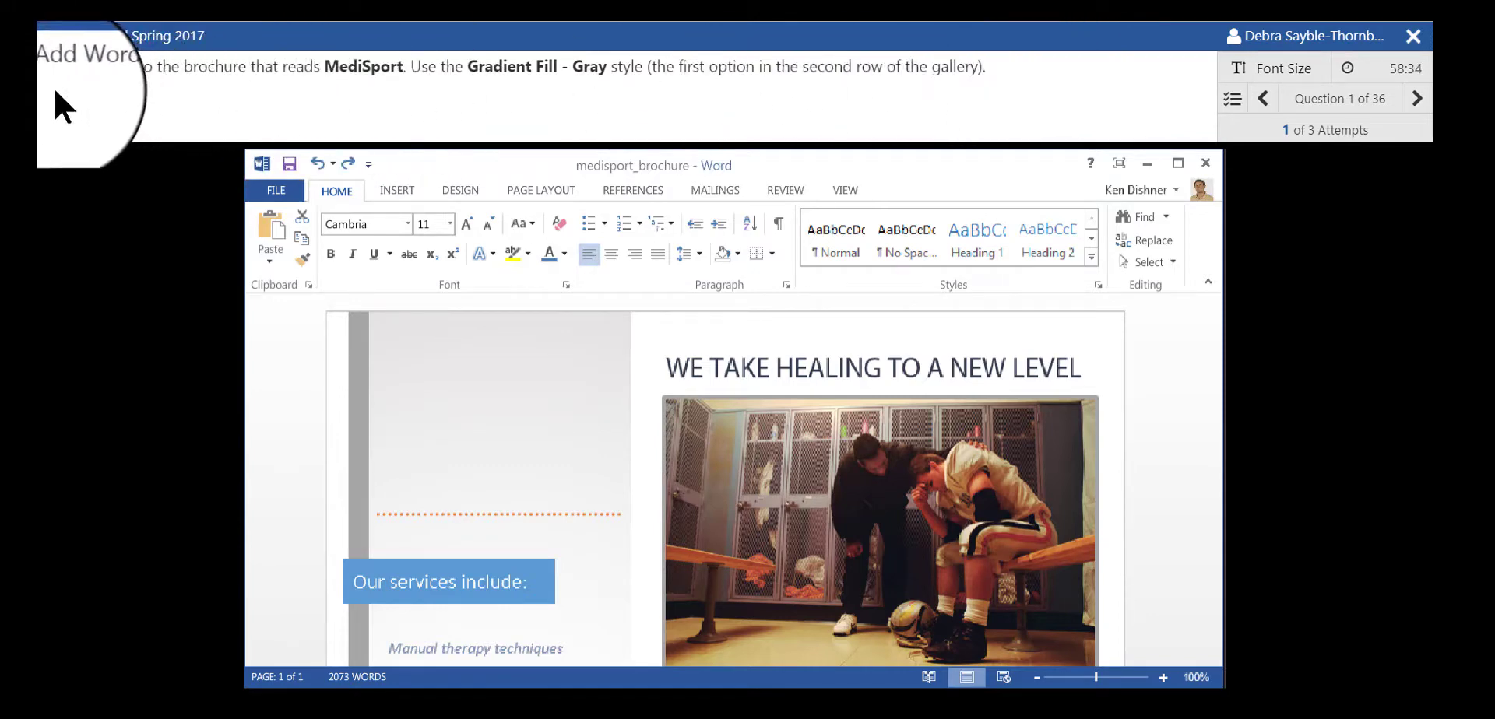
{"action": "mouse_move", "coordinate": [153, 100]}
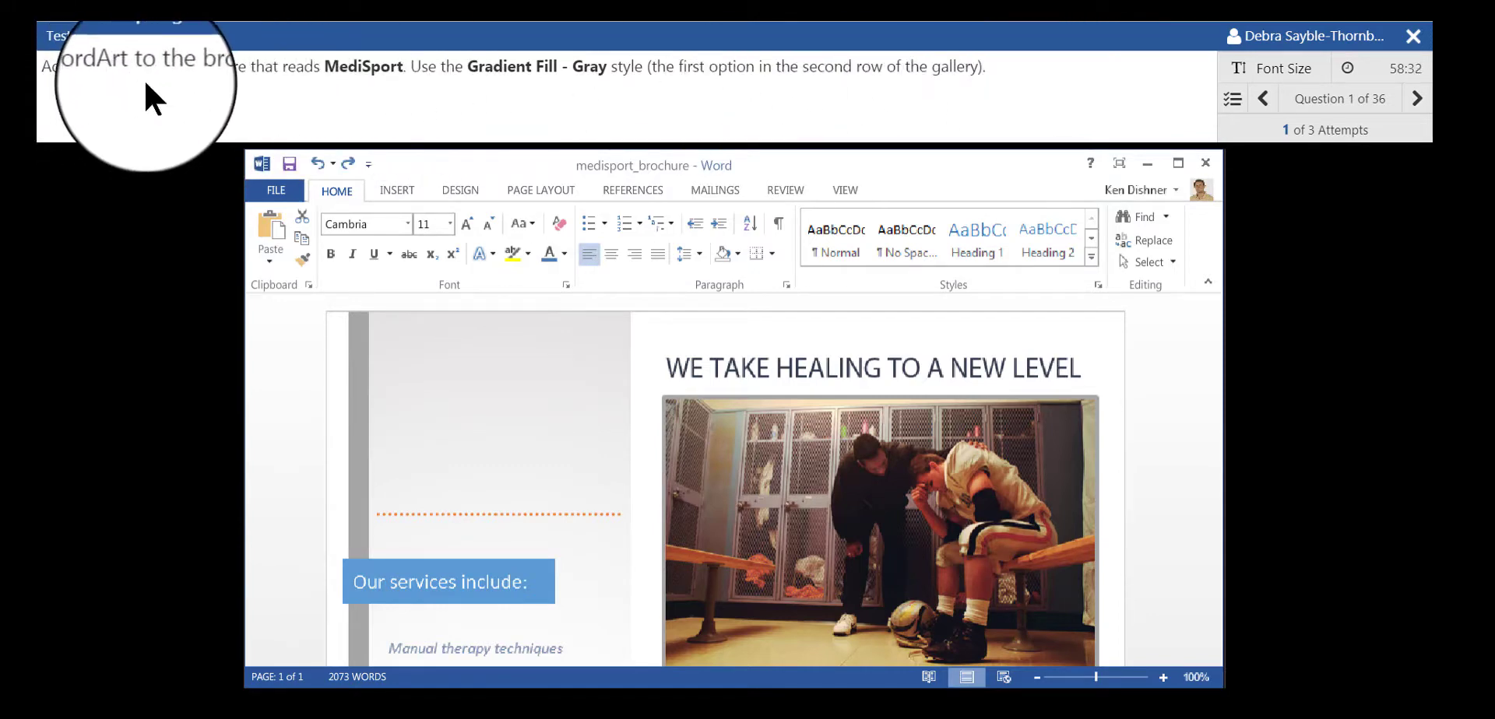
{"action": "mouse_move", "coordinate": [629, 100]}
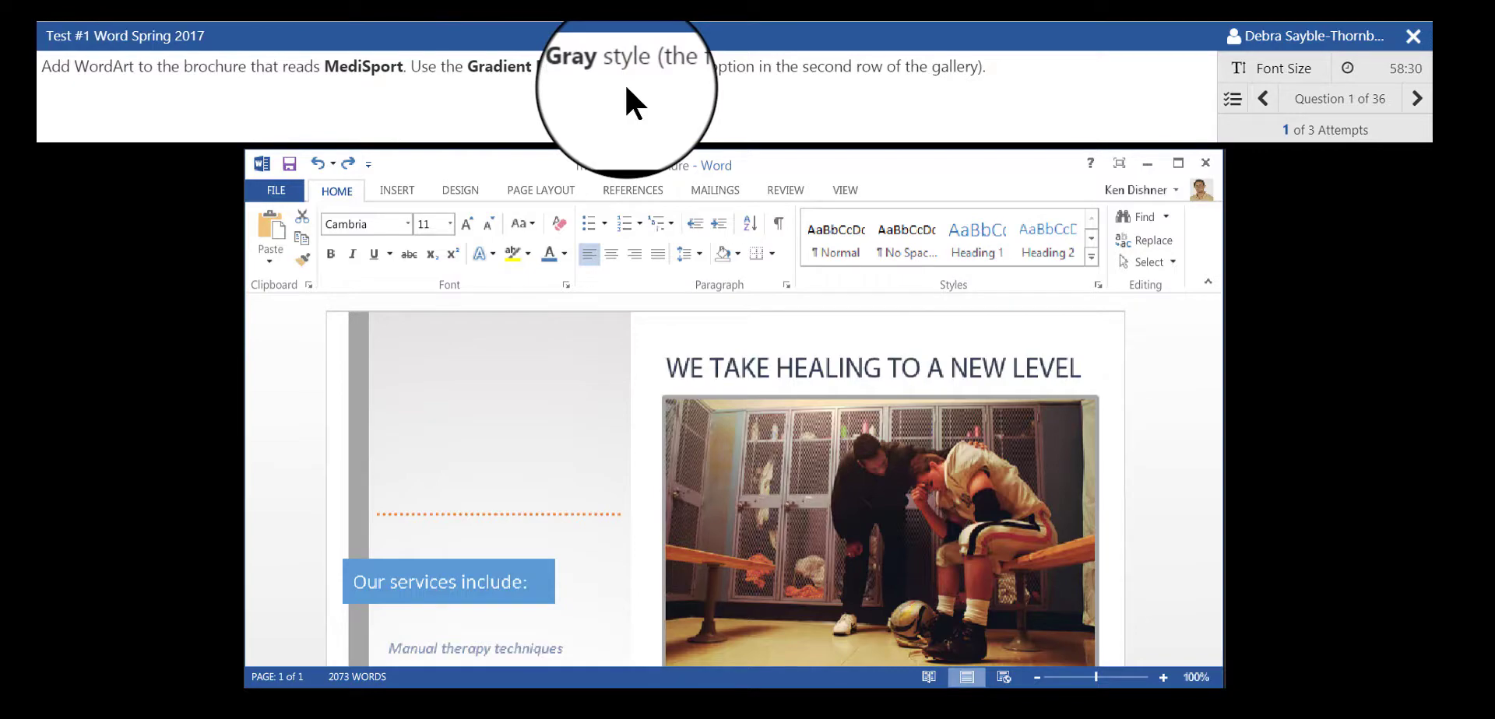
{"action": "mouse_move", "coordinate": [562, 118]}
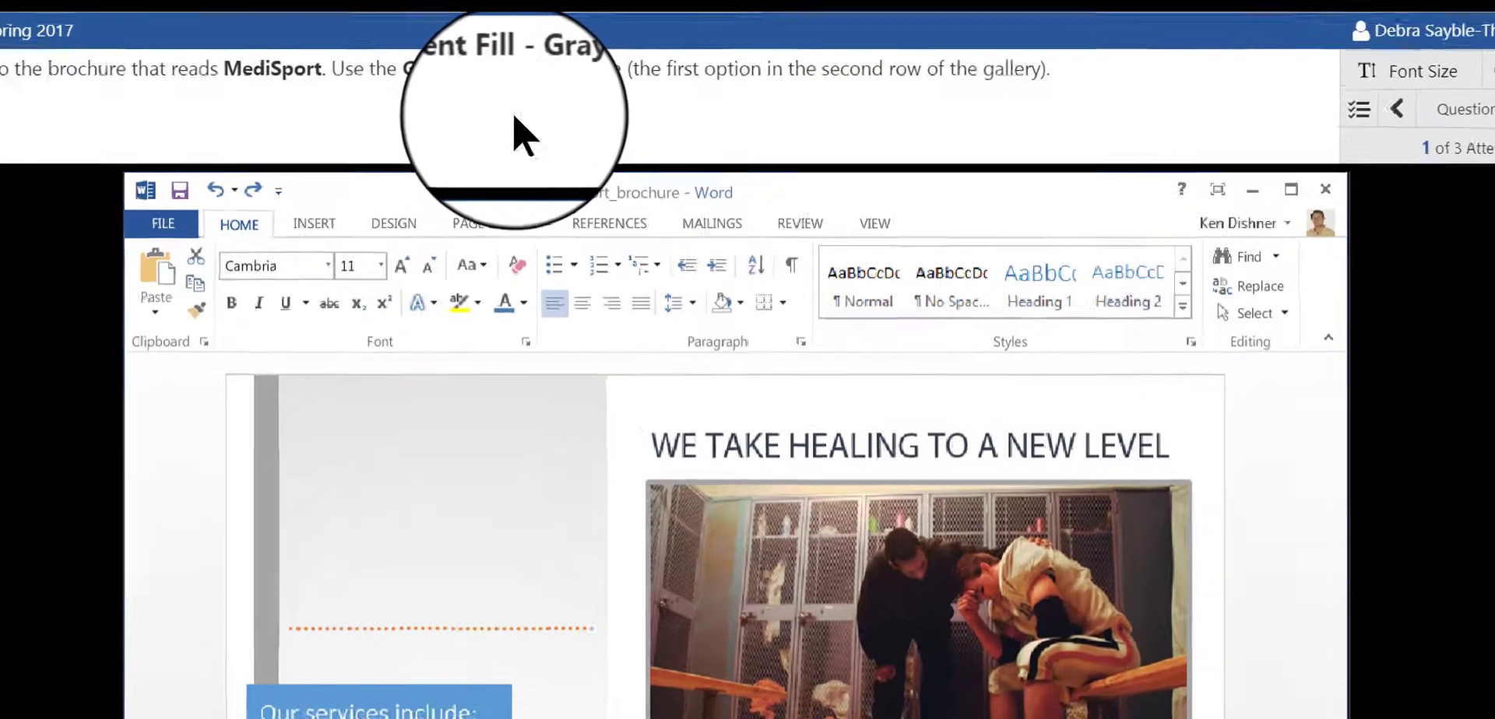
Insert WordArt in the Gradient Fill - Gray style from the Insert ribbon's gallery
{"action": "left_click", "coordinate": [313, 223]}
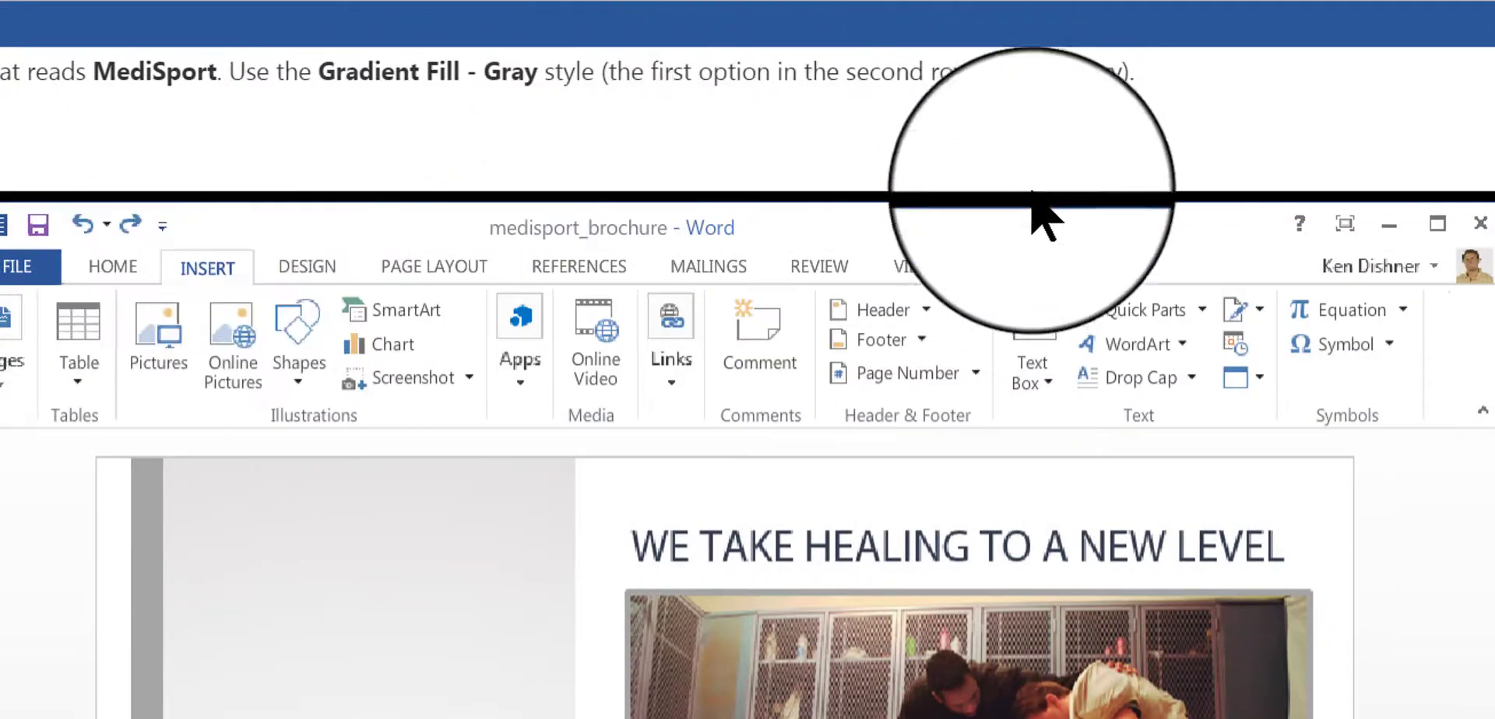
{"action": "left_click", "coordinate": [1137, 345]}
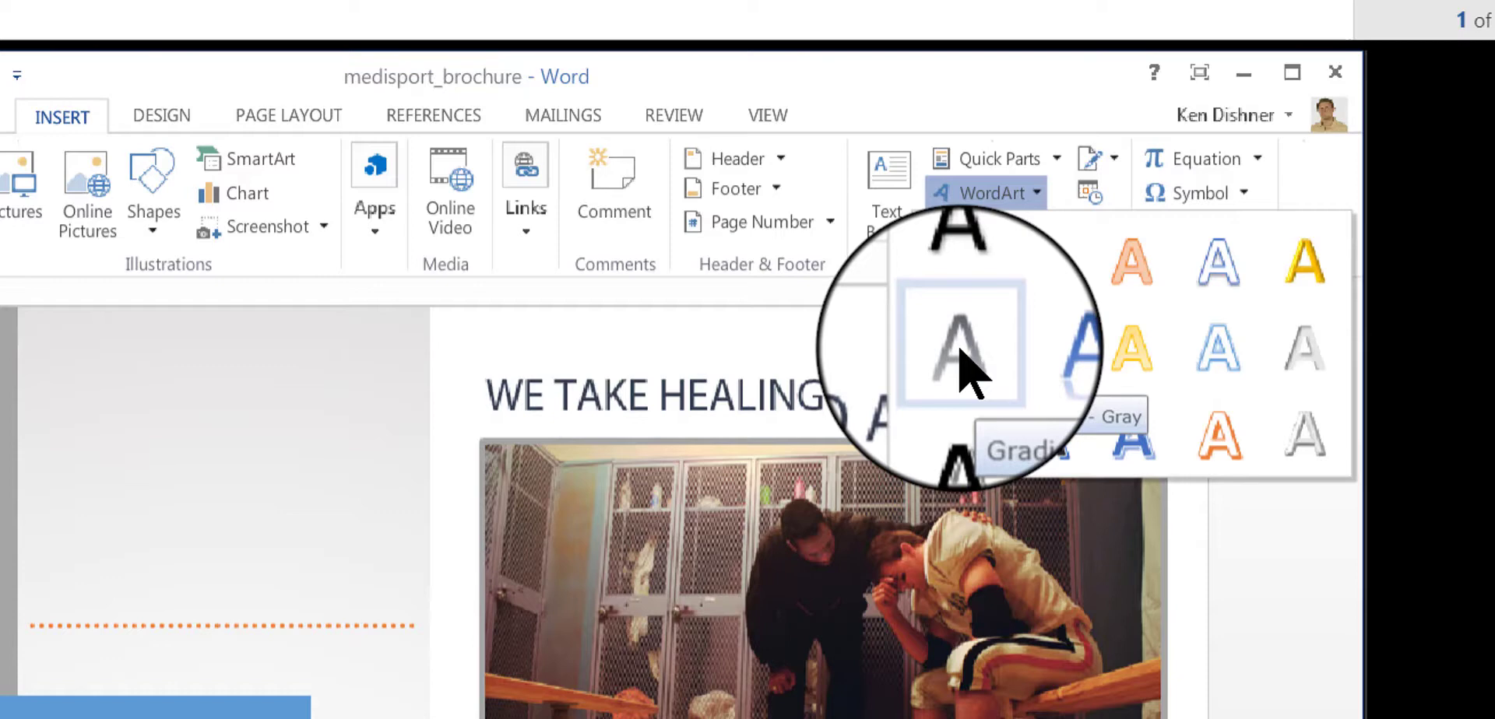
{"action": "left_click", "coordinate": [959, 342]}
{"action": "type", "text": "MediSport"}
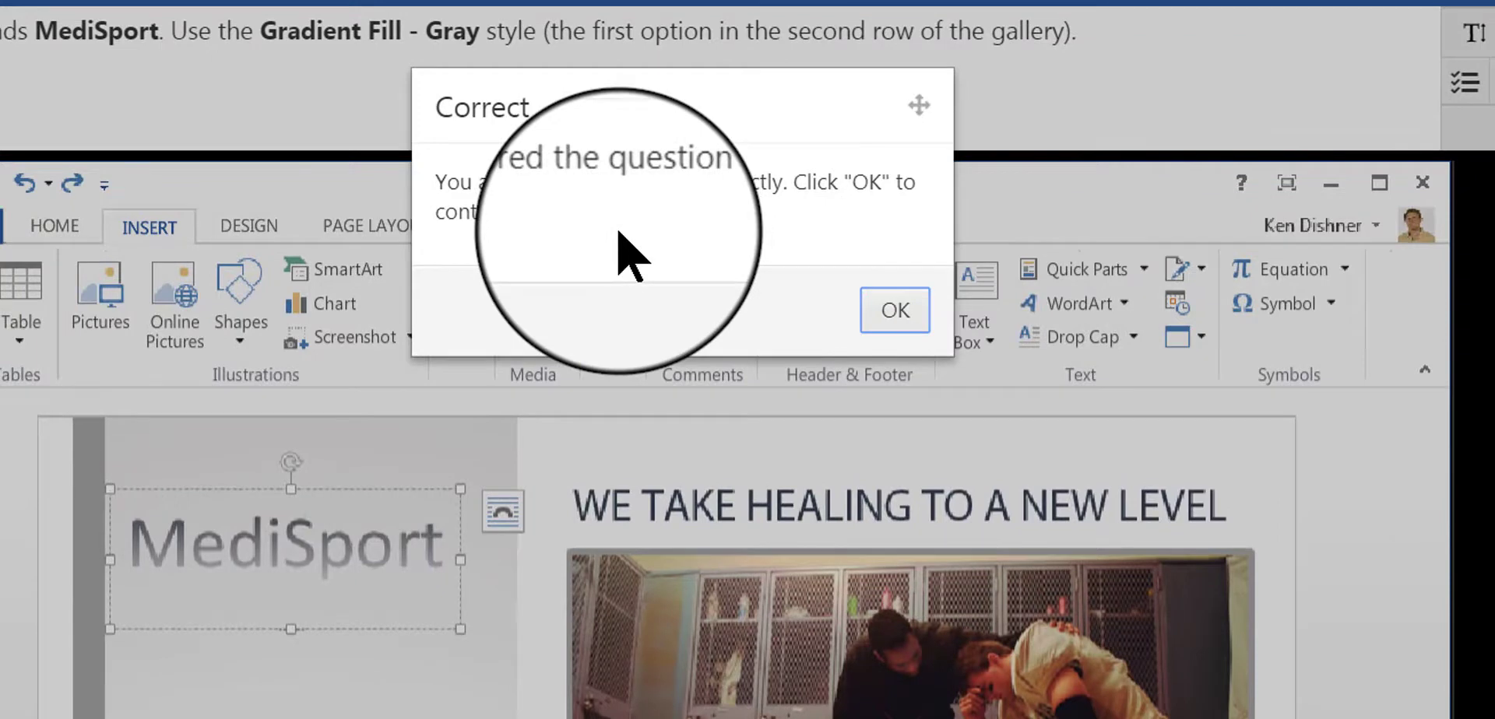
{"action": "mouse_move", "coordinate": [663, 266]}
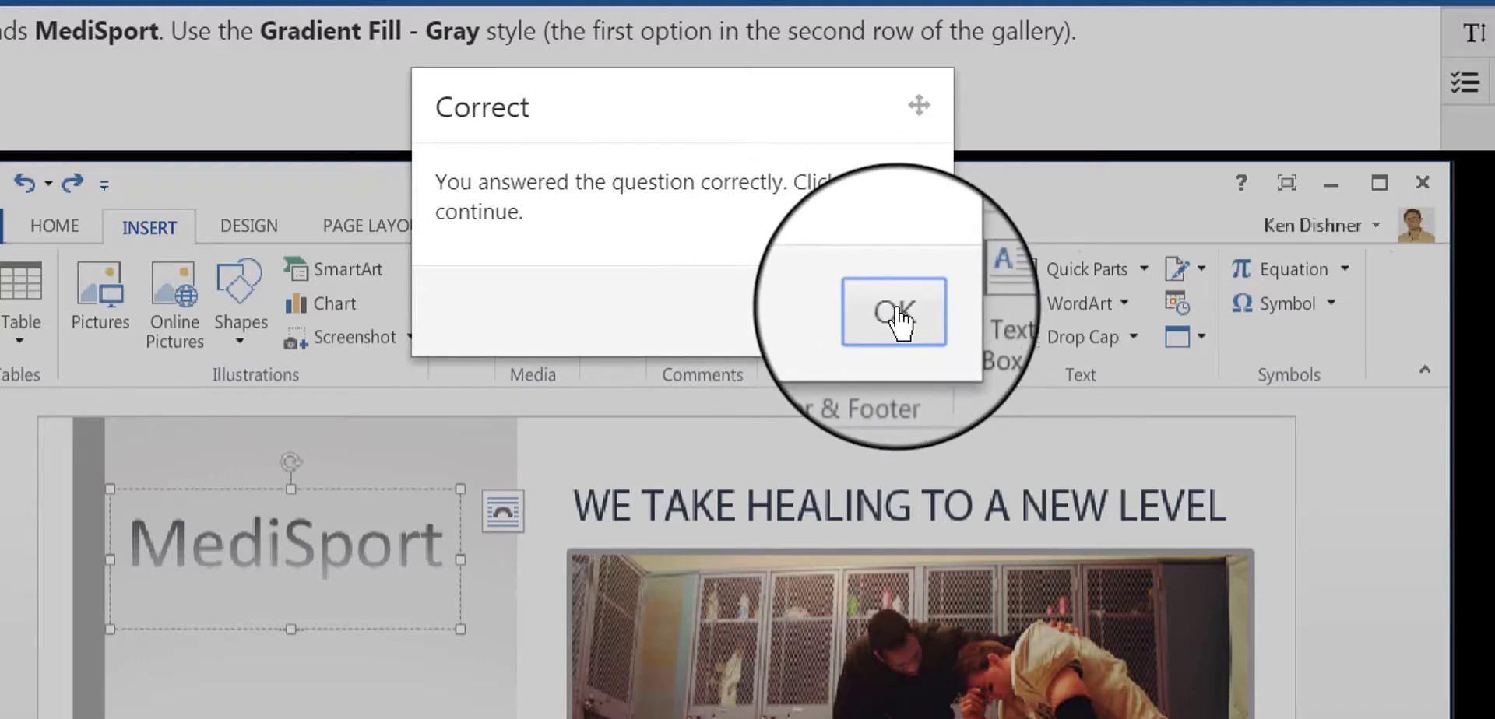
Accept the Correct result for the MediSport WordArt and continue to question 2
{"action": "left_click", "coordinate": [892, 311]}
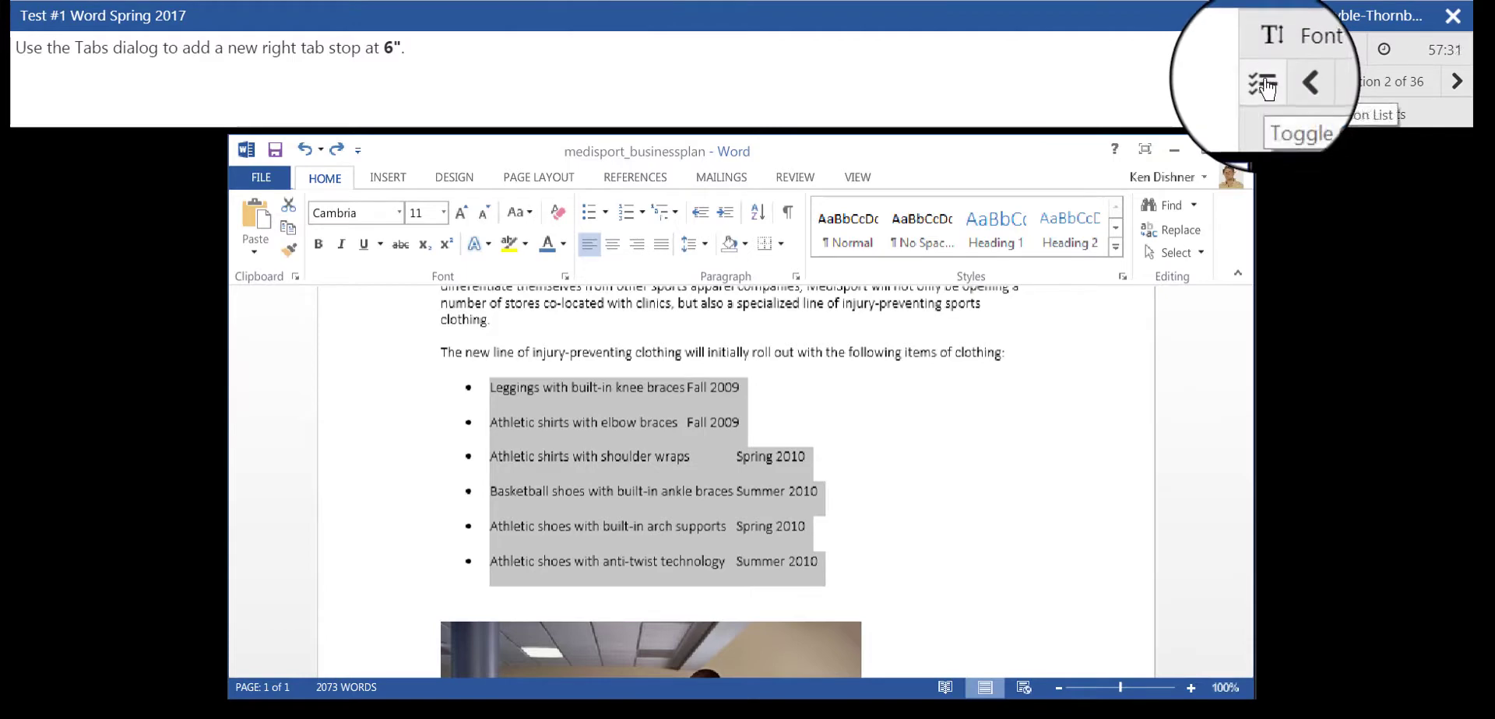
Load question 7 about different odd and even page headers from the question list
{"action": "left_click", "coordinate": [1259, 83]}
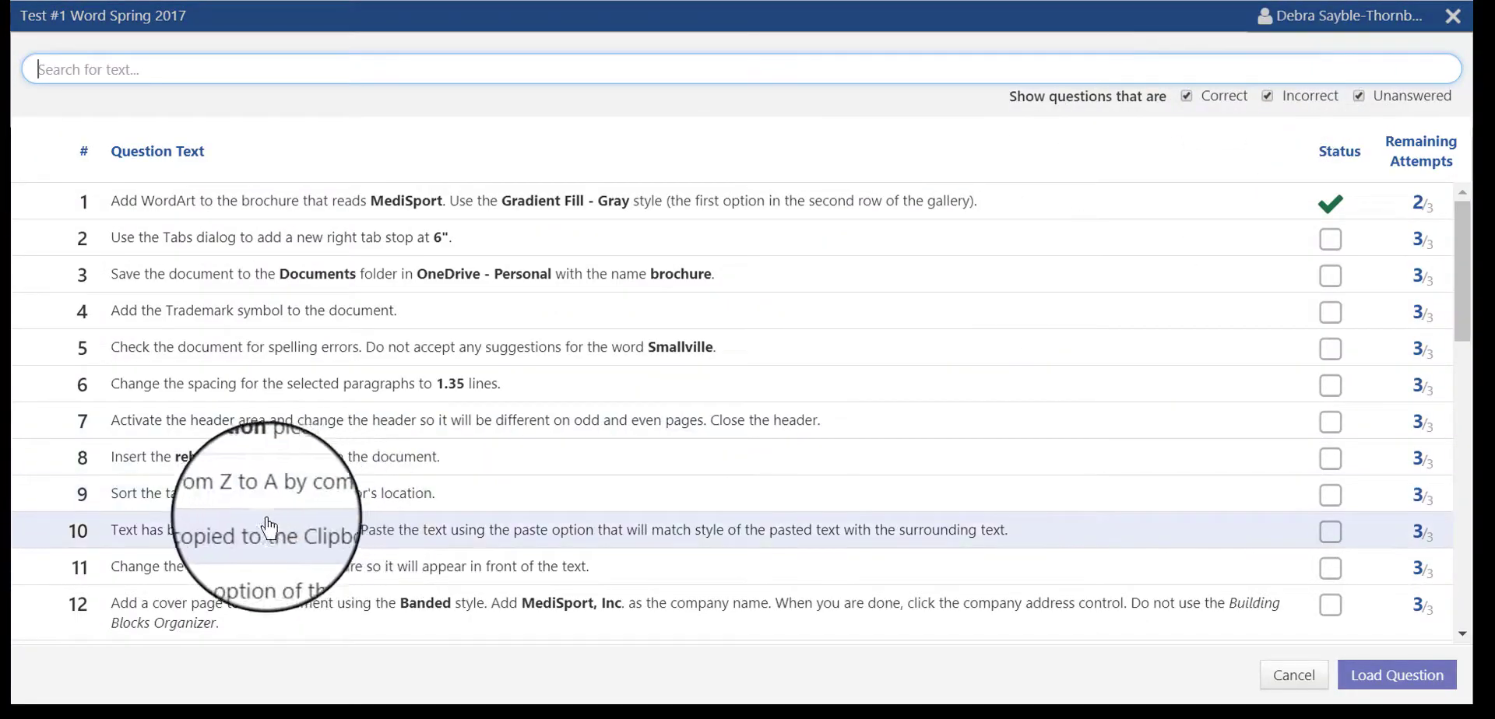
{"action": "mouse_move", "coordinate": [240, 426]}
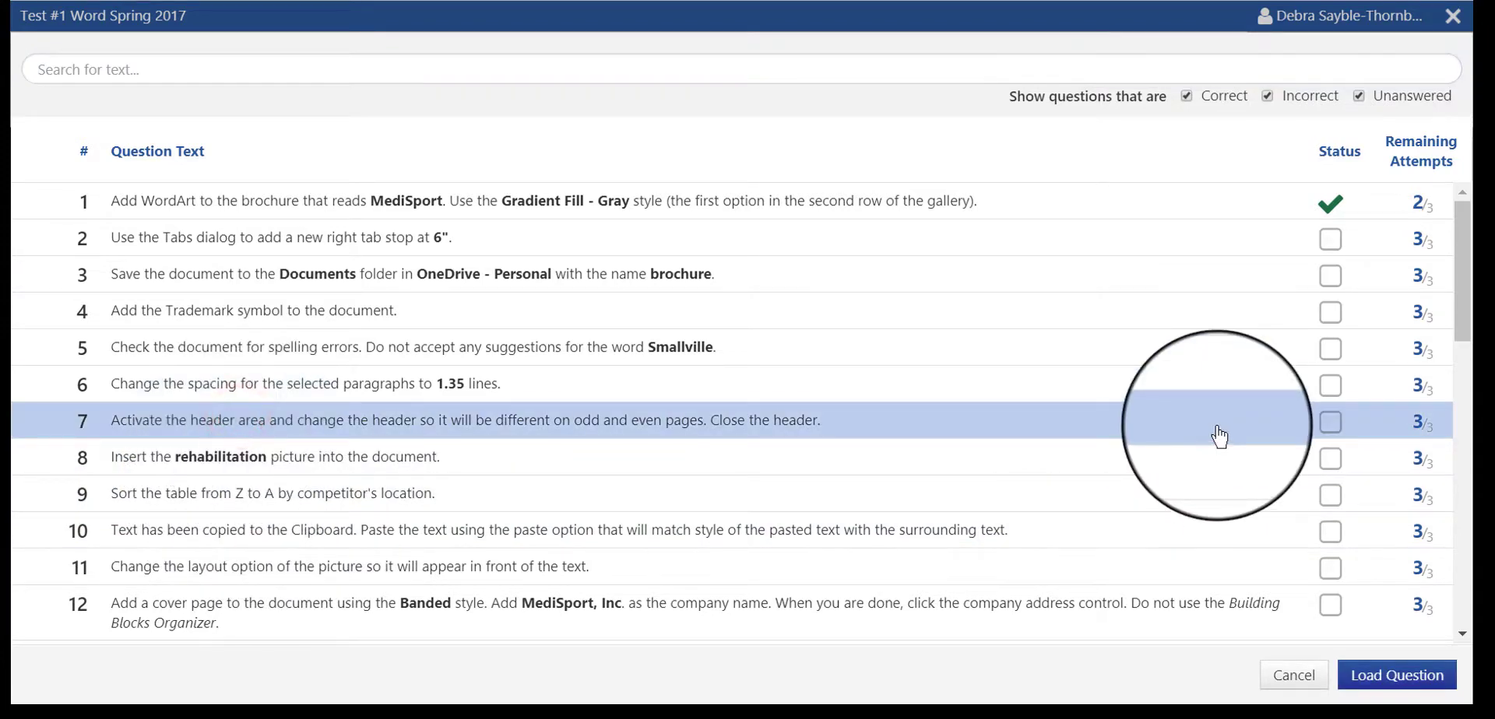
{"action": "mouse_move", "coordinate": [1382, 428]}
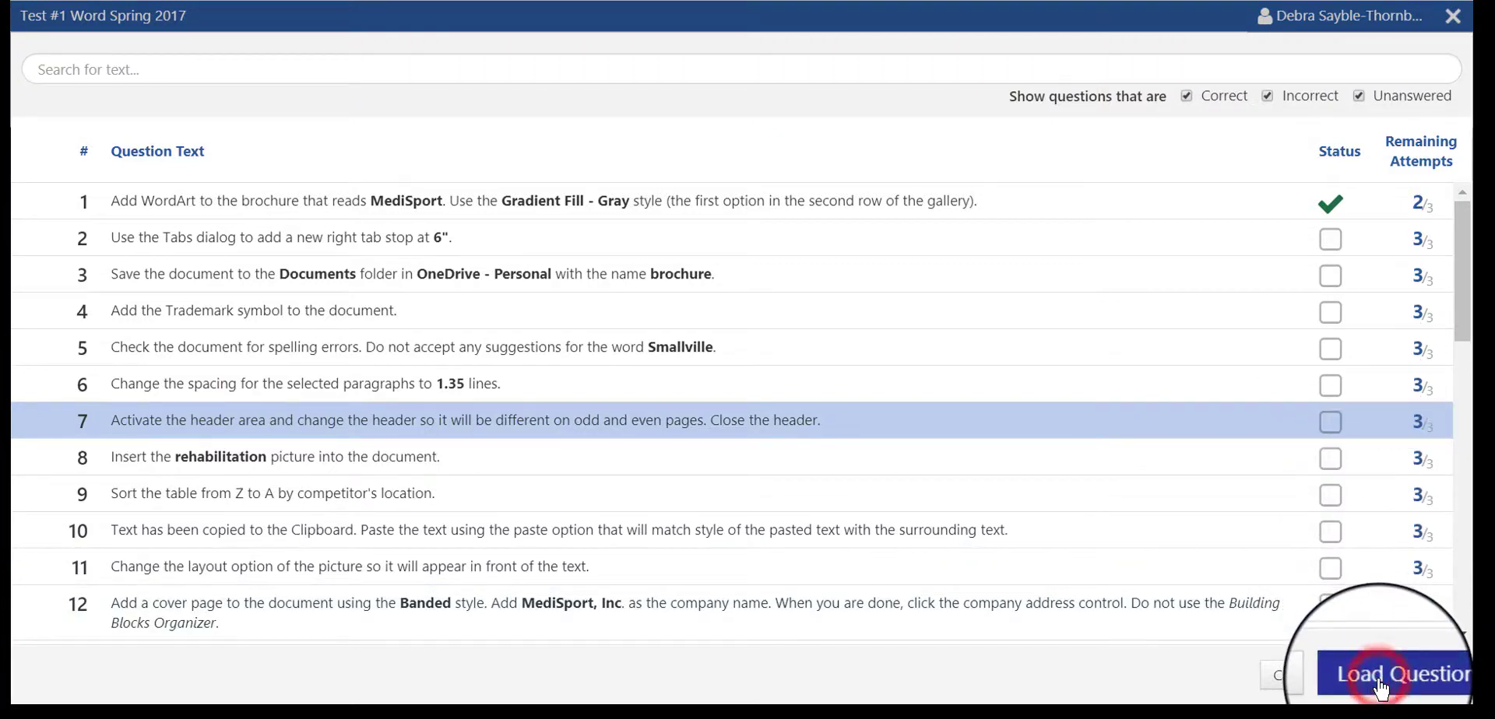
{"action": "left_click", "coordinate": [1401, 675]}
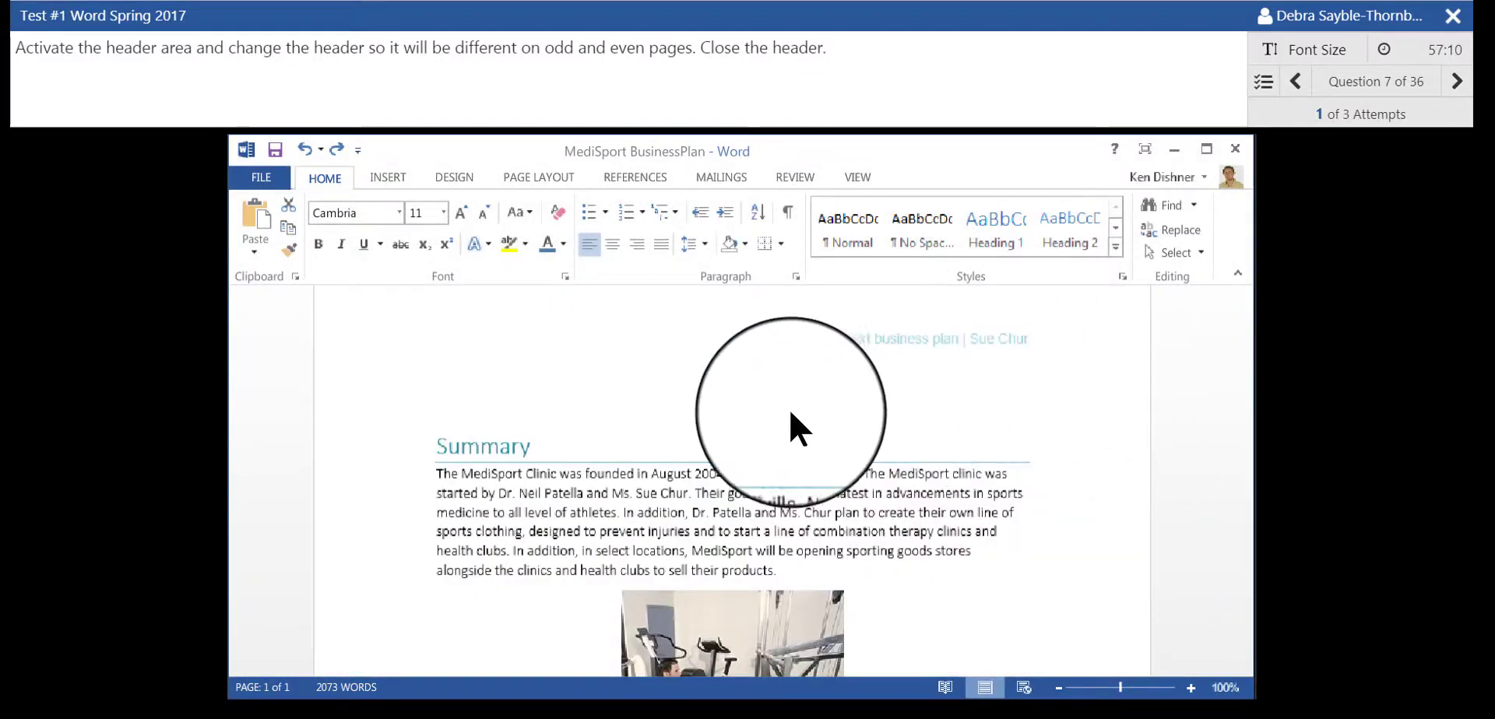
{"action": "mouse_move", "coordinate": [773, 333]}
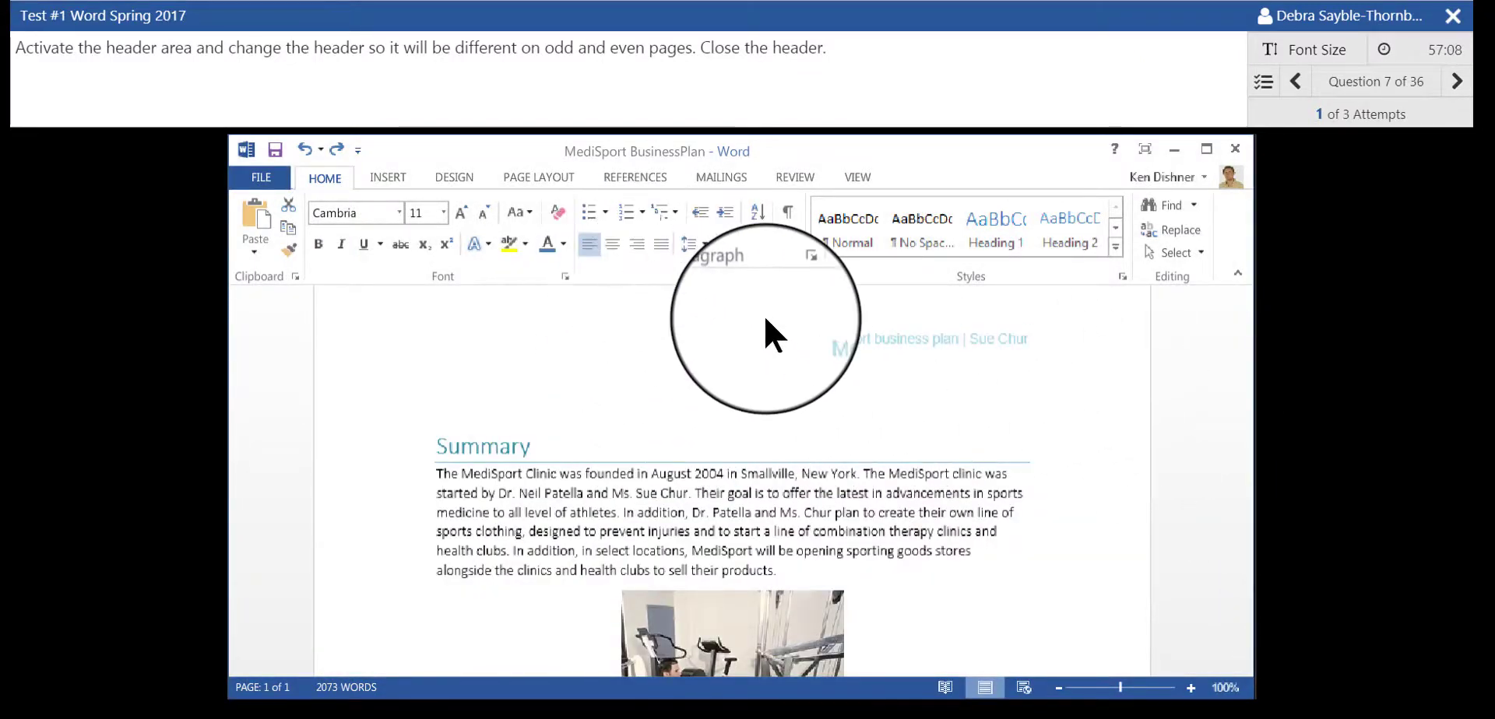
{"action": "mouse_move", "coordinate": [1208, 154]}
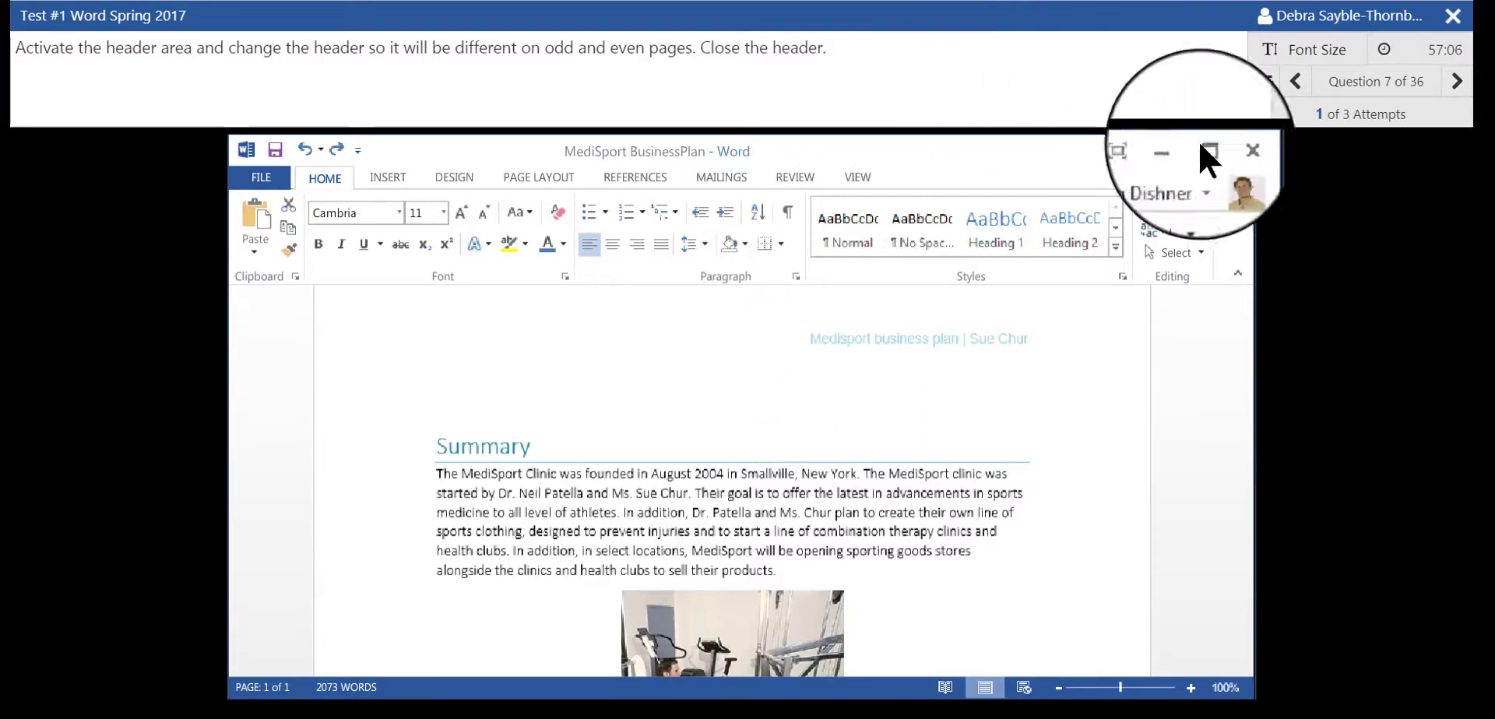